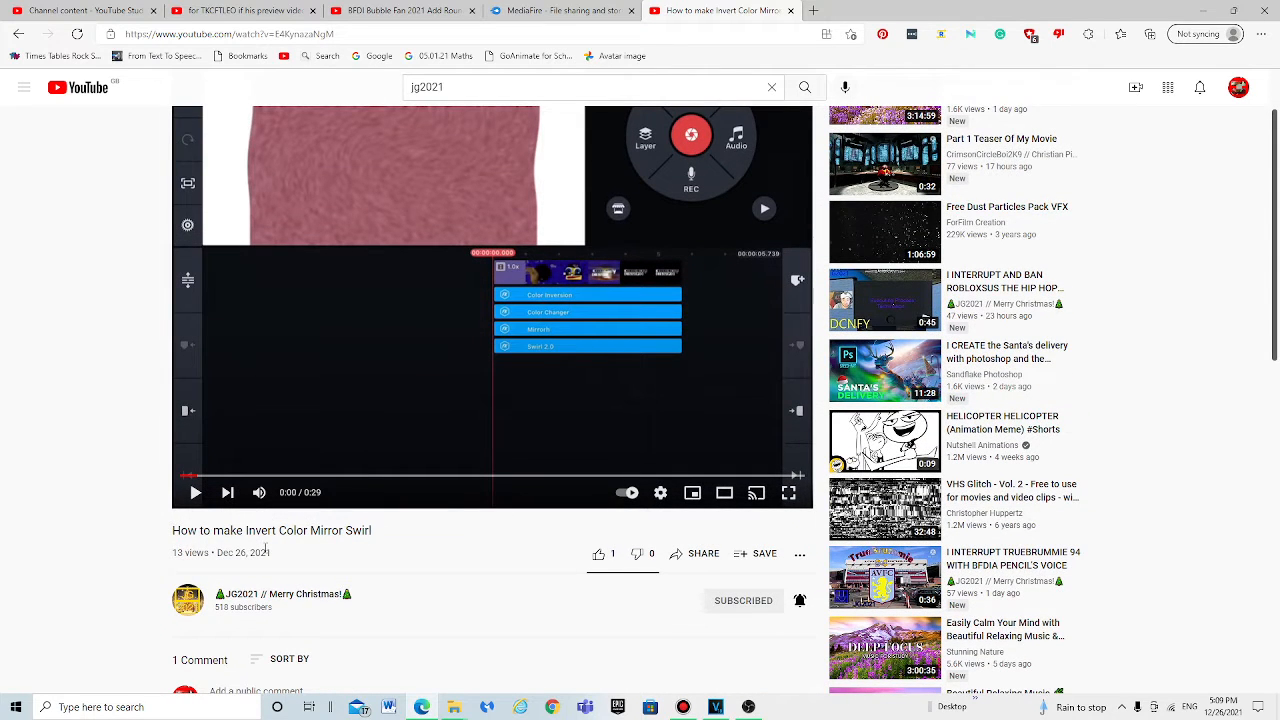
Switch from the YouTube tutorial back to the VEGAS Pro project.
{"action": "left_click", "coordinate": [714, 708]}
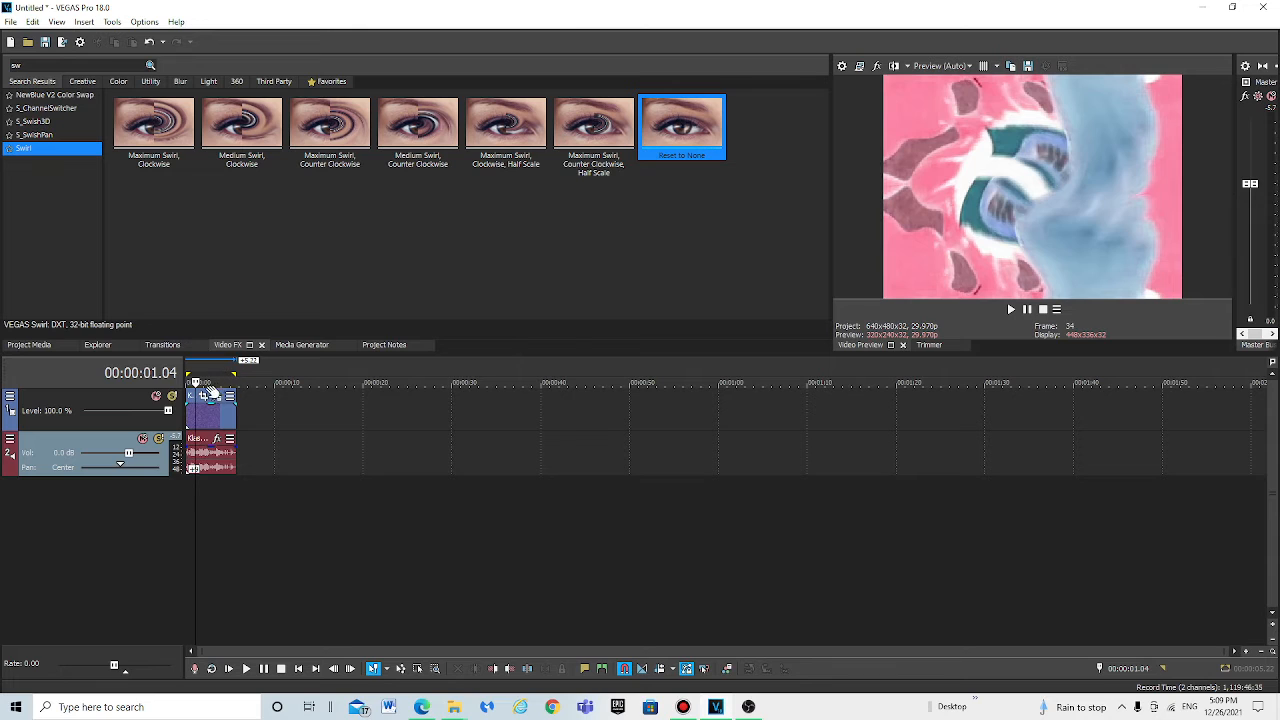
{"action": "mouse_move", "coordinate": [216, 396]}
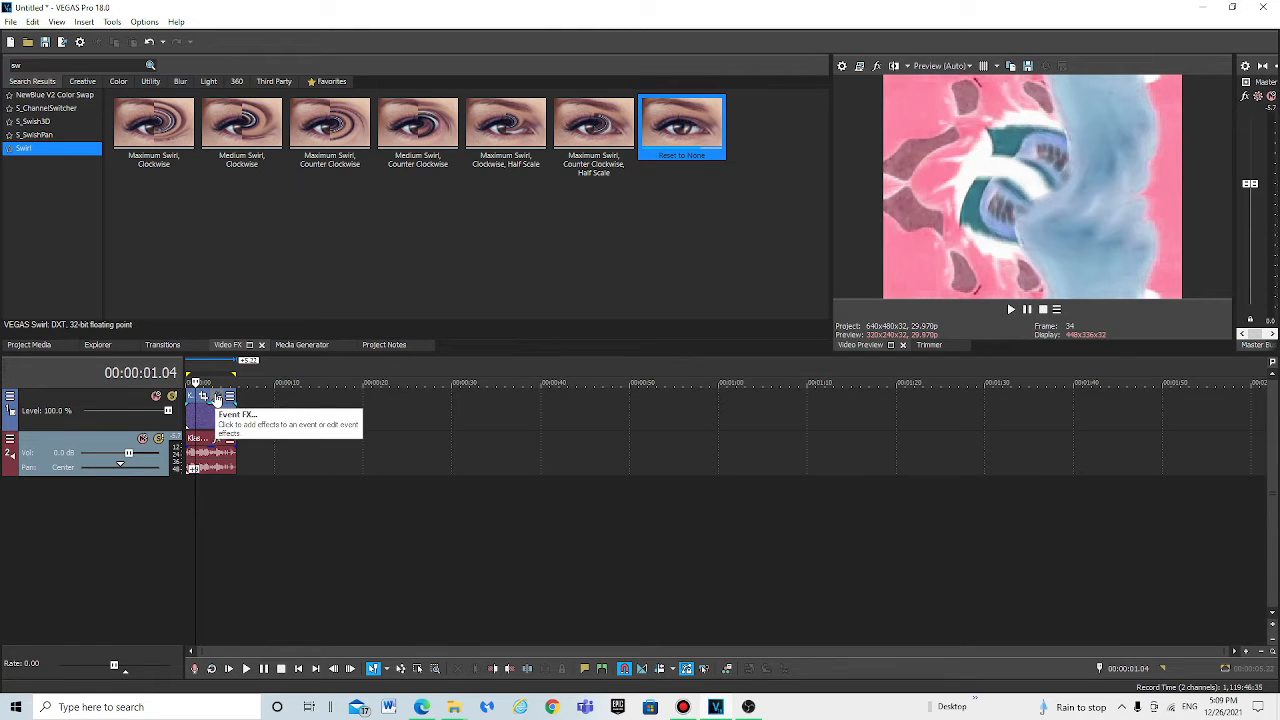
Review the Invert and Channel Blend settings in the video event's effect chain.
{"action": "left_click", "coordinate": [216, 396]}
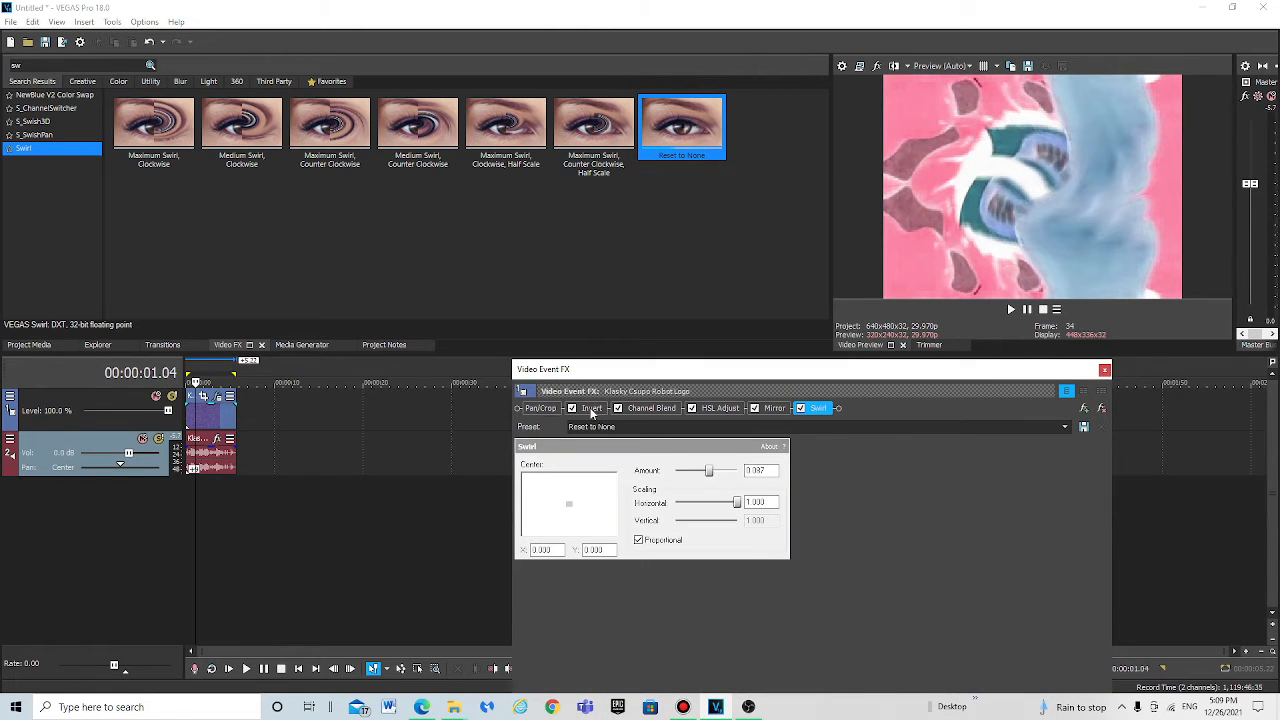
{"action": "left_click", "coordinate": [588, 408]}
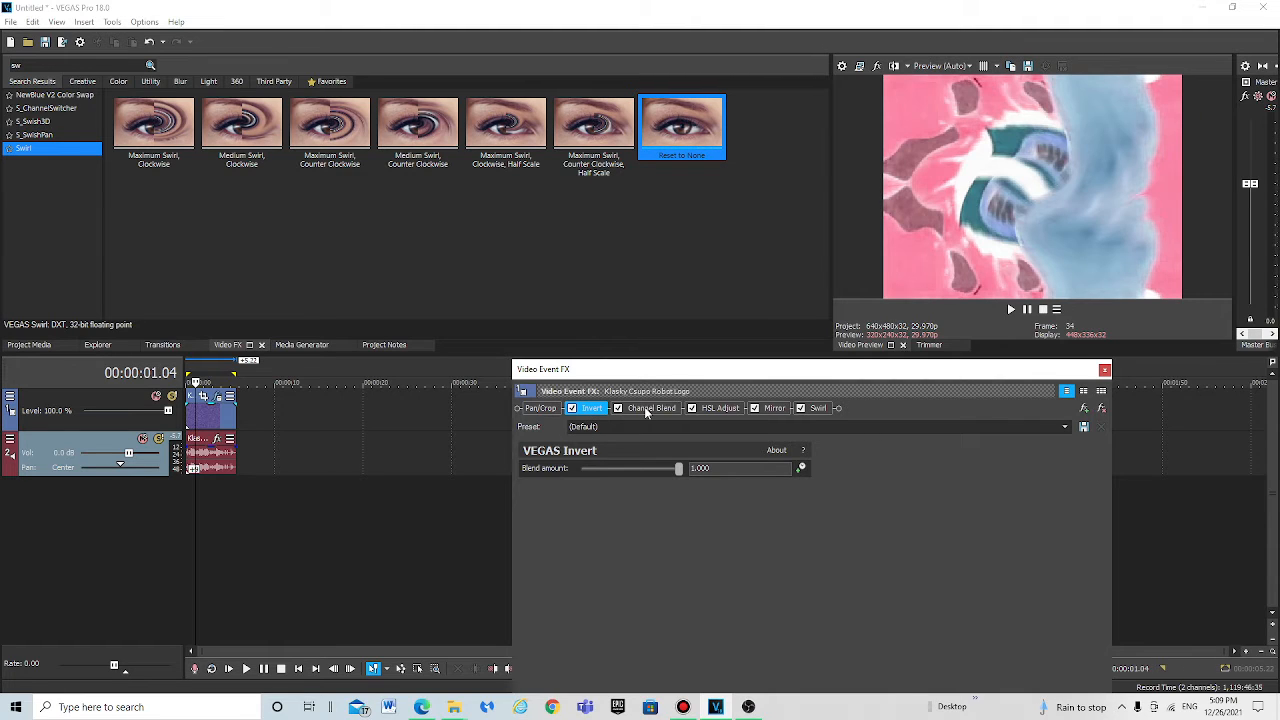
{"action": "left_click", "coordinate": [652, 408]}
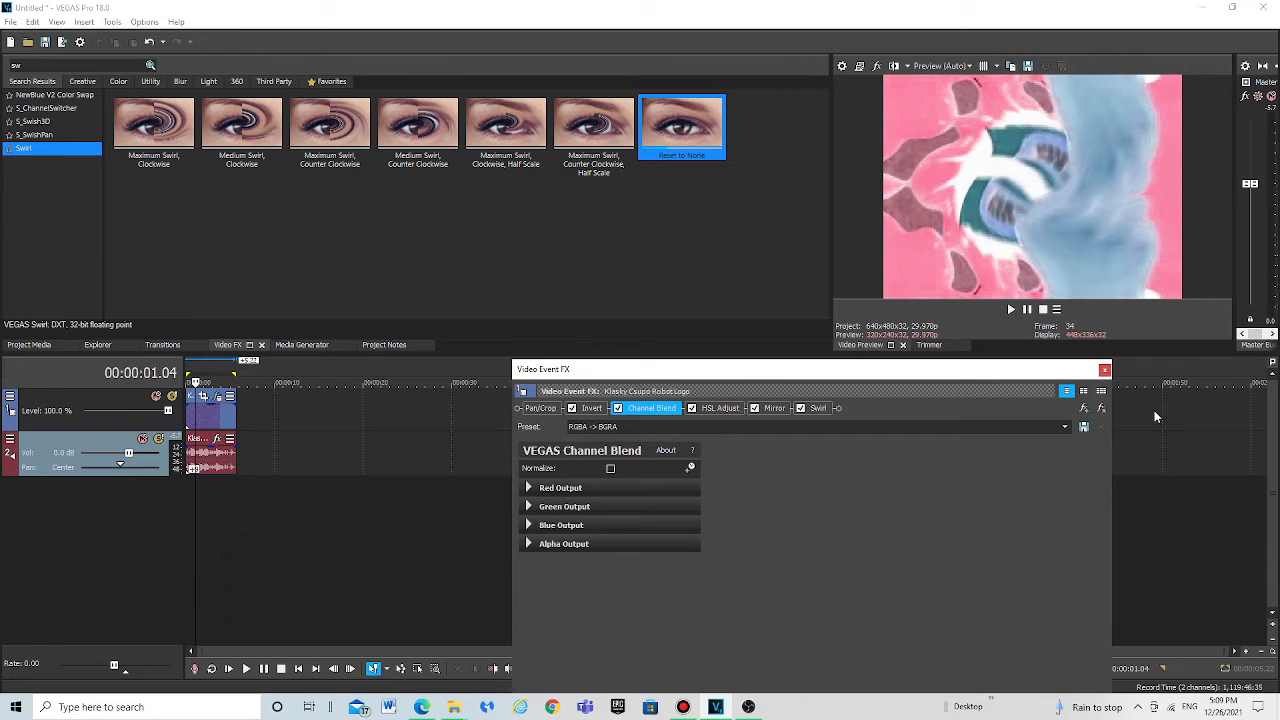
{"action": "left_click", "coordinate": [1064, 428]}
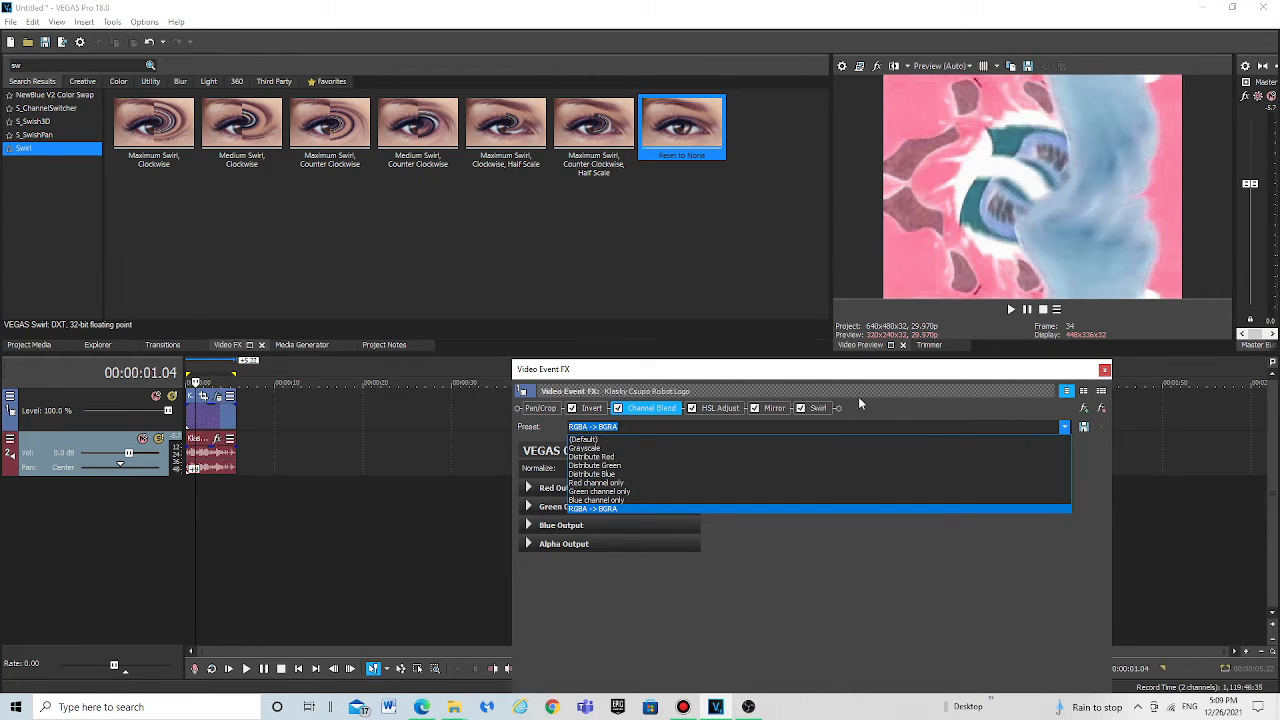
{"action": "left_click", "coordinate": [592, 508]}
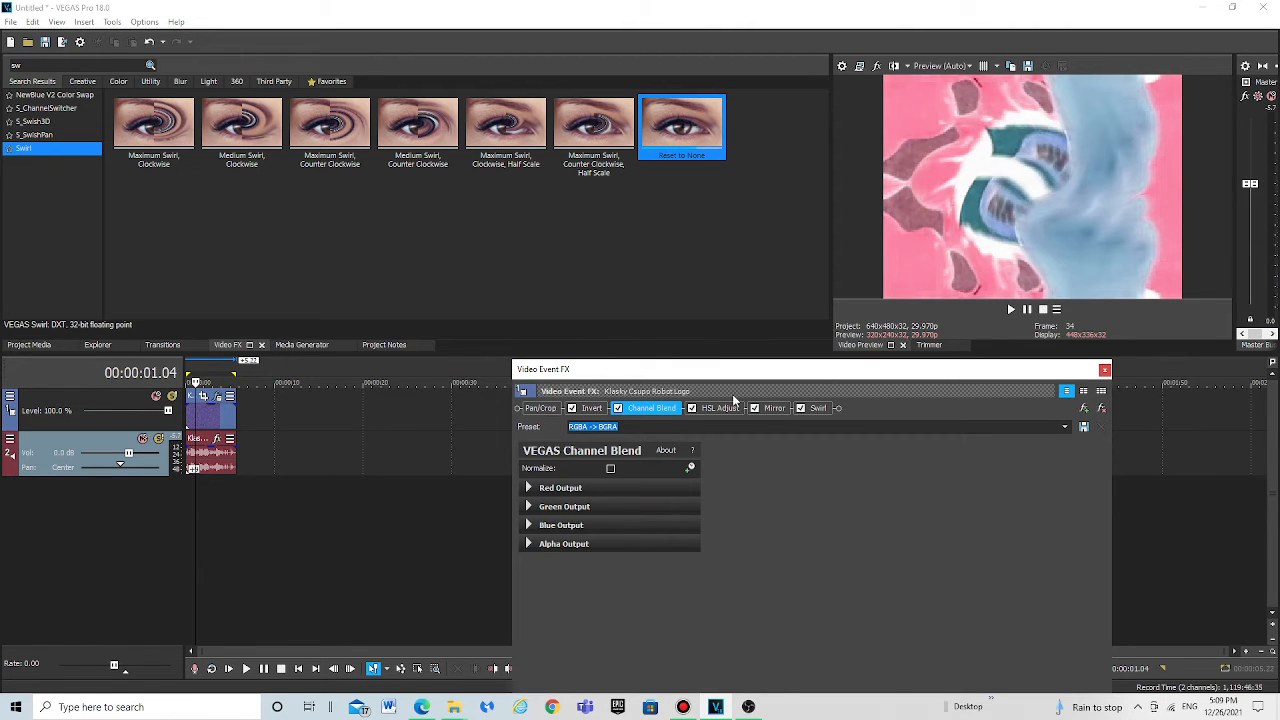
Apply the Invert Color preset to HSL Adjust and show the Mirror settings.
{"action": "left_click", "coordinate": [720, 408]}
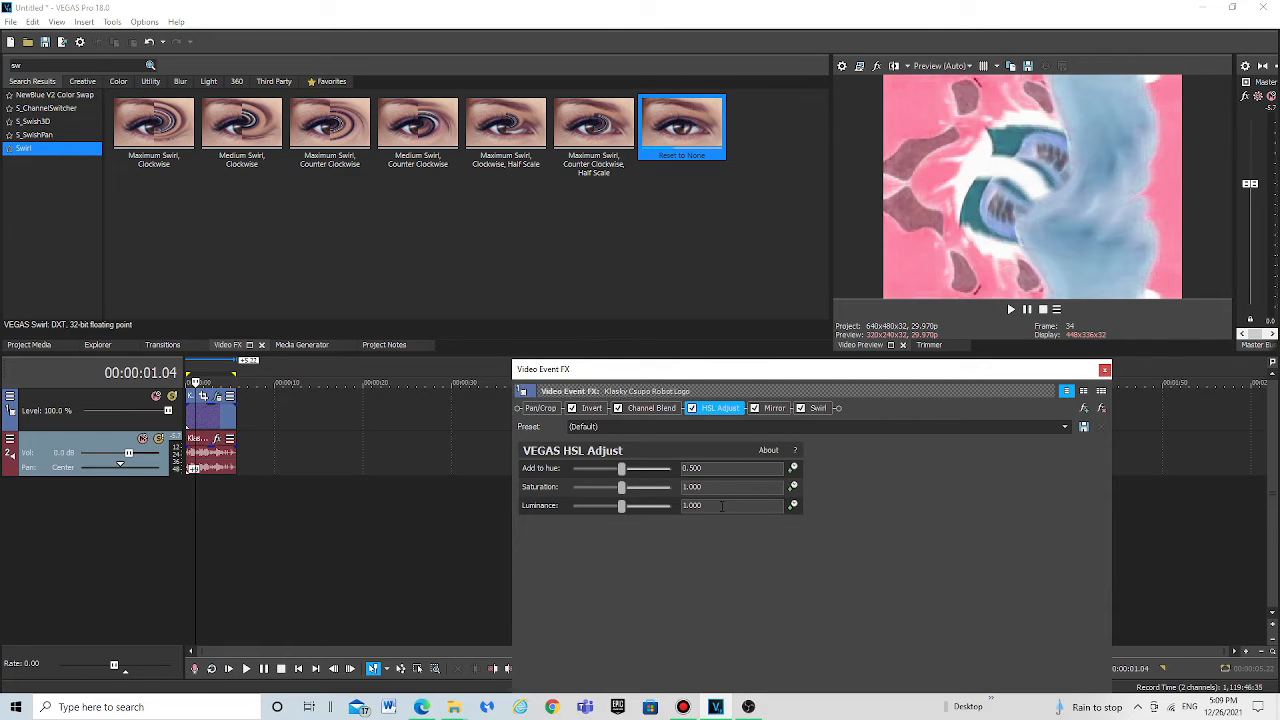
{"action": "left_click", "coordinate": [1064, 428]}
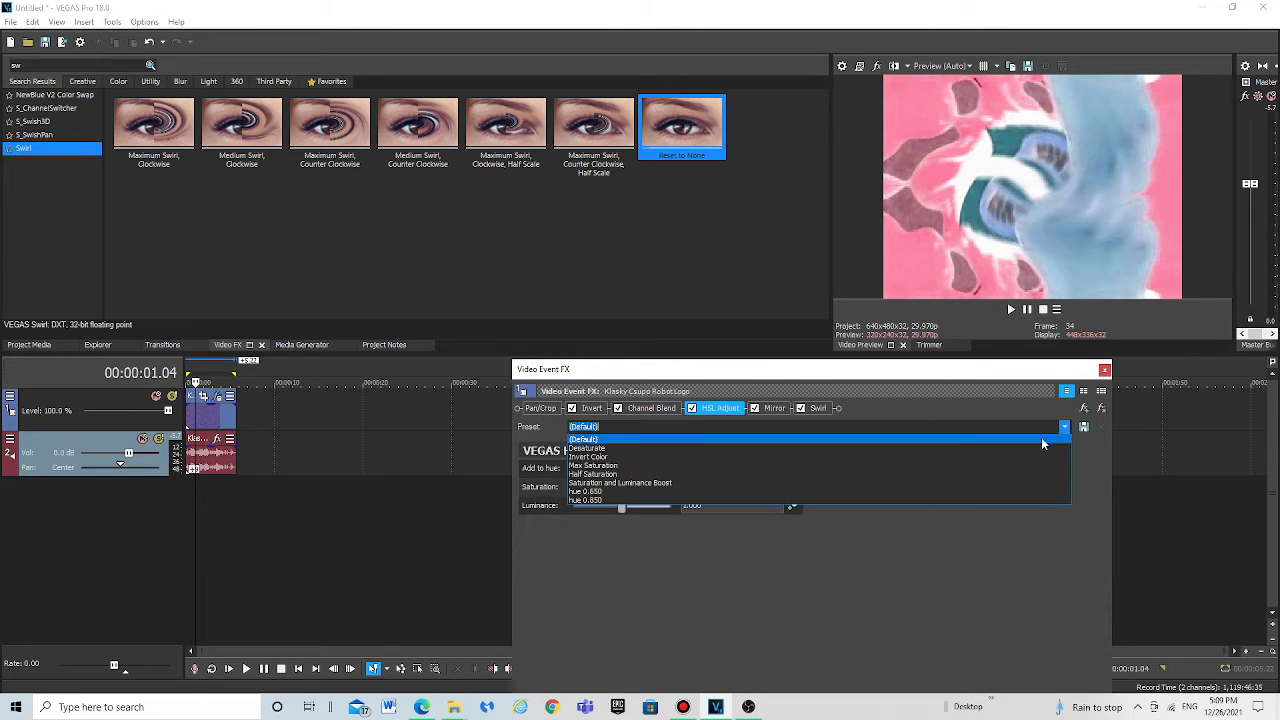
{"action": "left_click", "coordinate": [588, 456]}
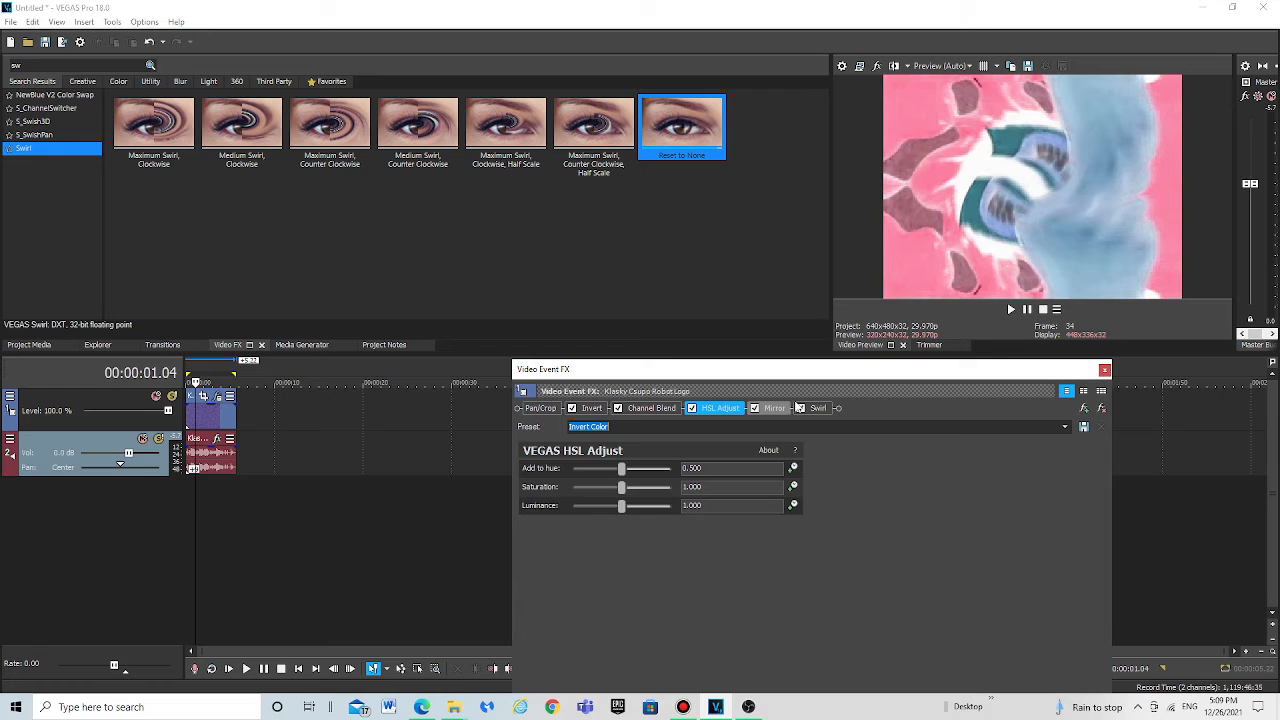
{"action": "left_click", "coordinate": [772, 408]}
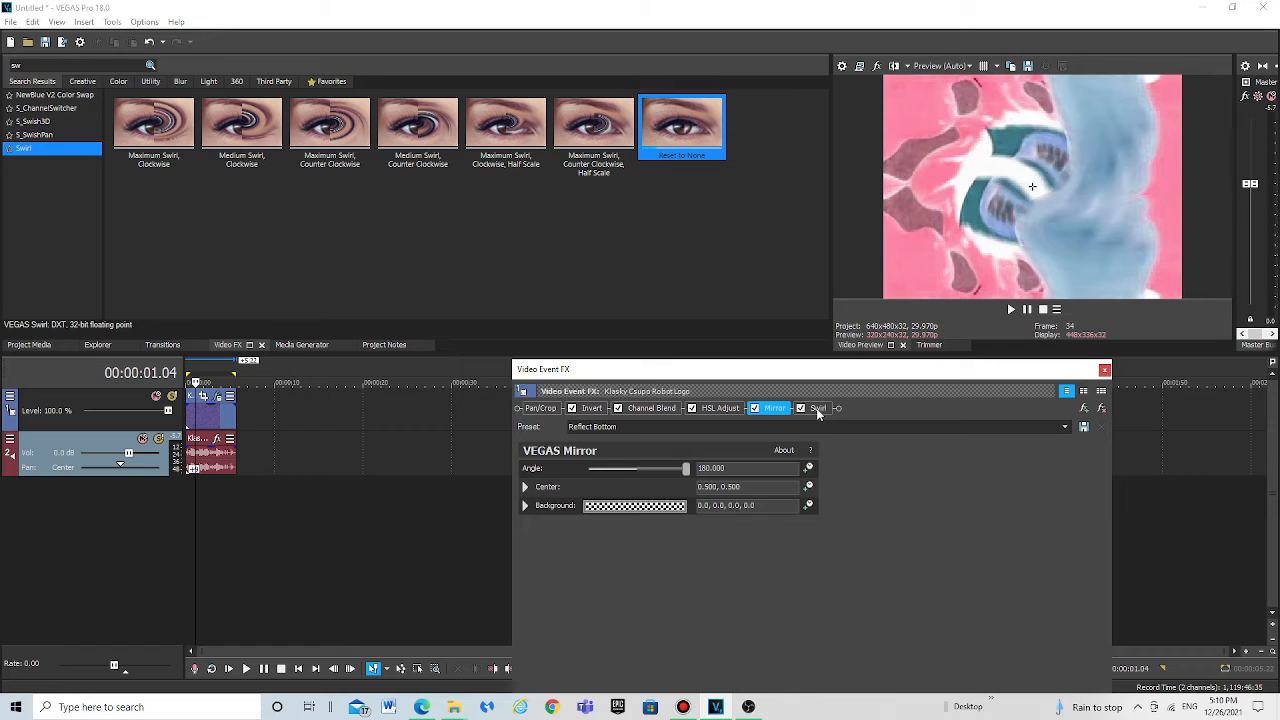
Show the Swirl effect's settings at the end of the chain.
{"action": "left_click", "coordinate": [818, 408]}
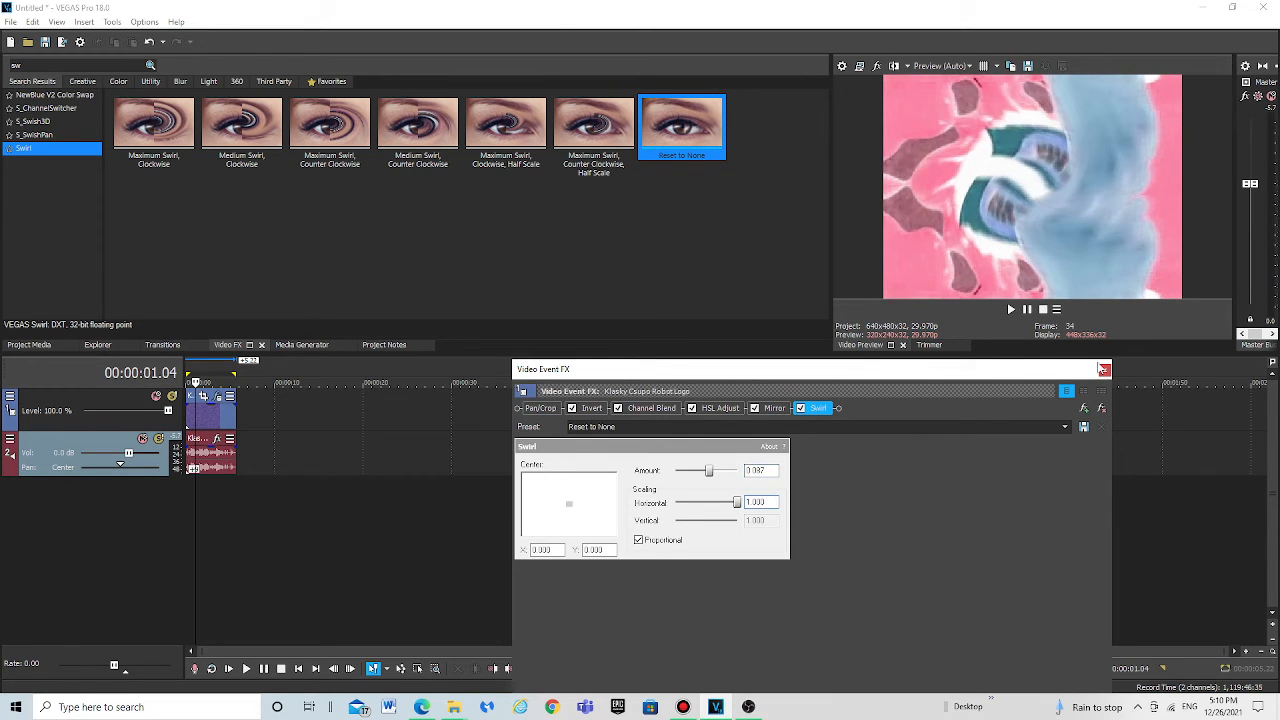
{"action": "right_click", "coordinate": [216, 420]}
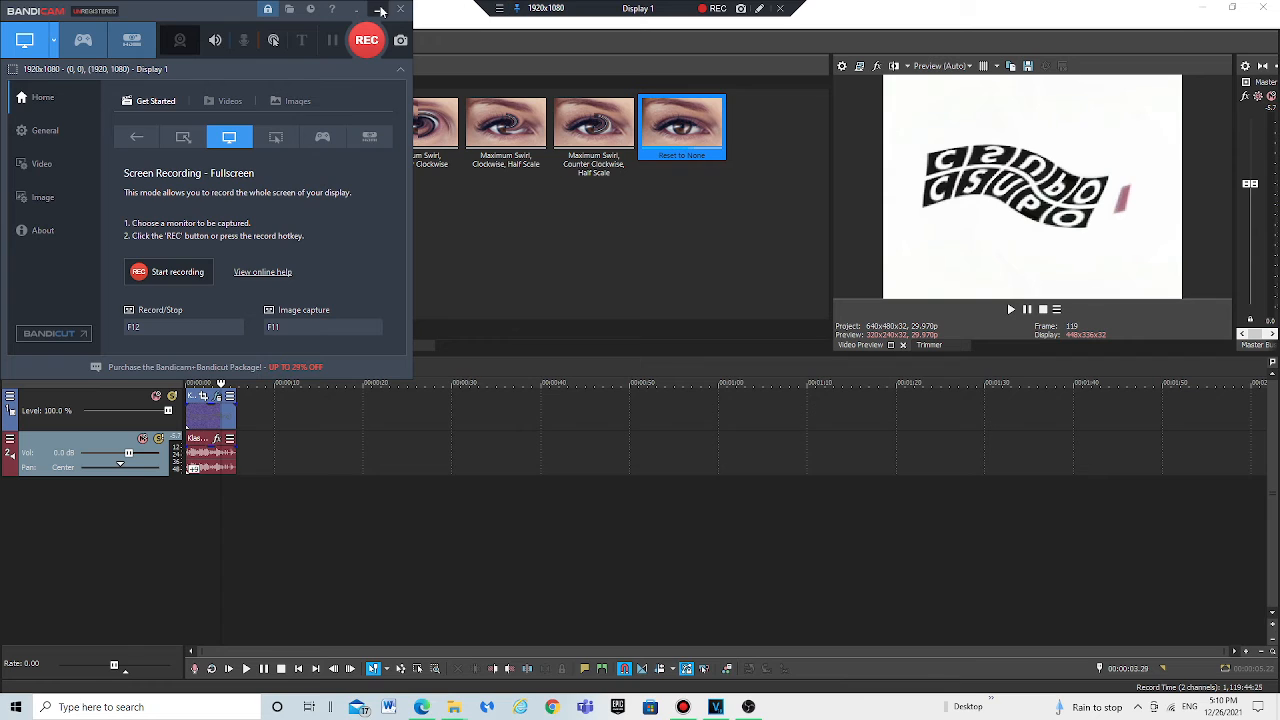
Minimize the Bandicam recorder and stop VEGAS playback to return to the start.
{"action": "left_click", "coordinate": [380, 10]}
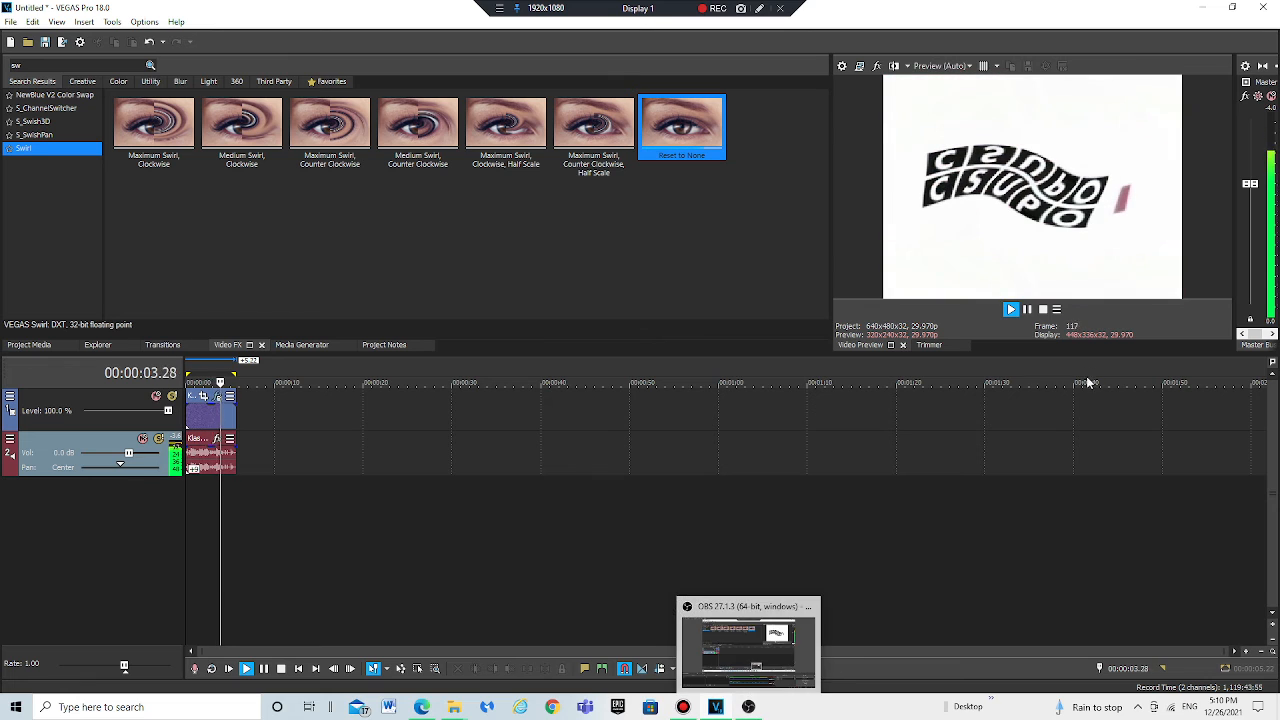
{"action": "left_click", "coordinate": [1042, 308]}
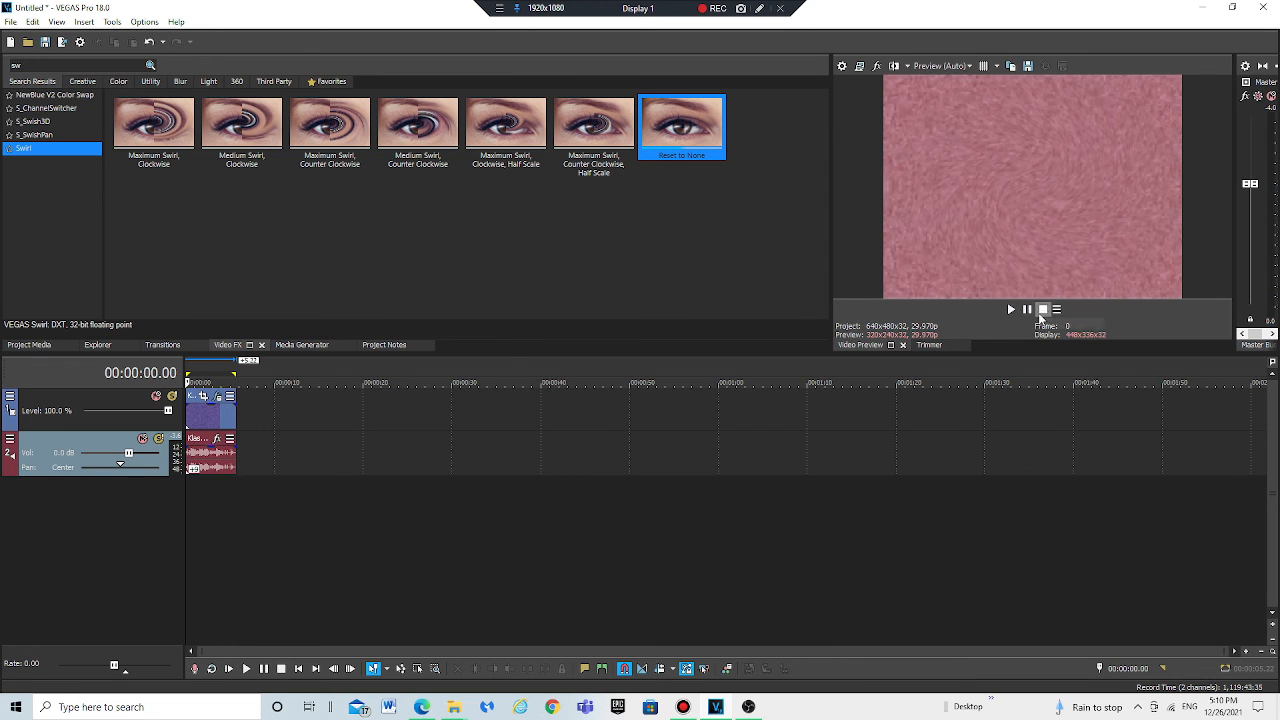